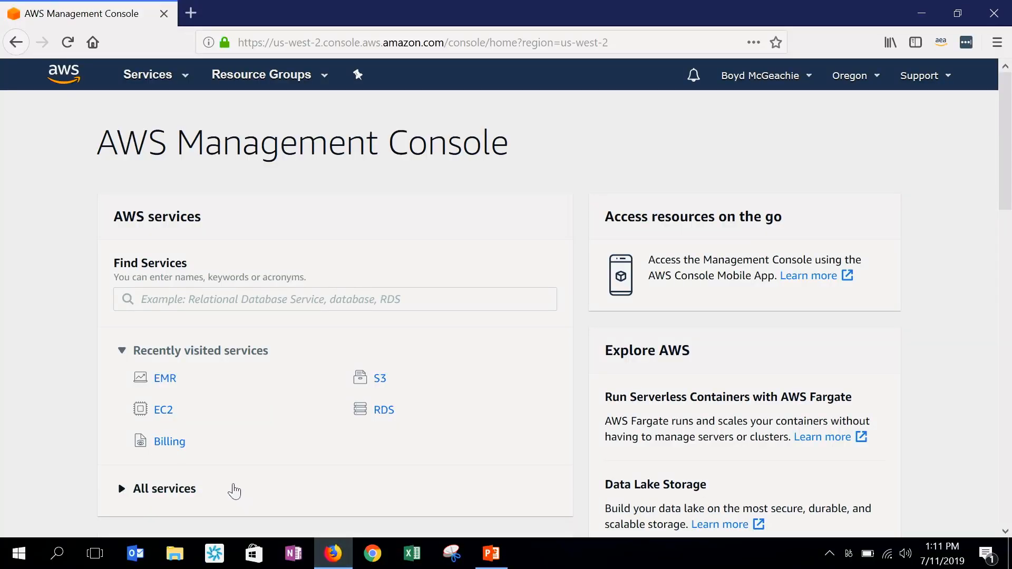
Step: Go to the Amazon EMR service from the console's recently visited services
left_click(164, 377)
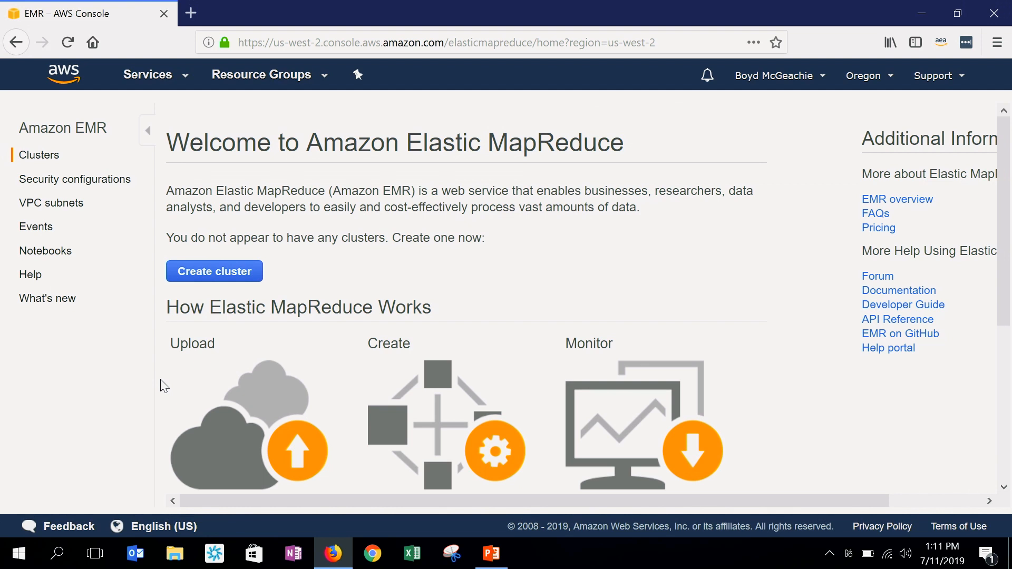
mouse_move(170, 356)
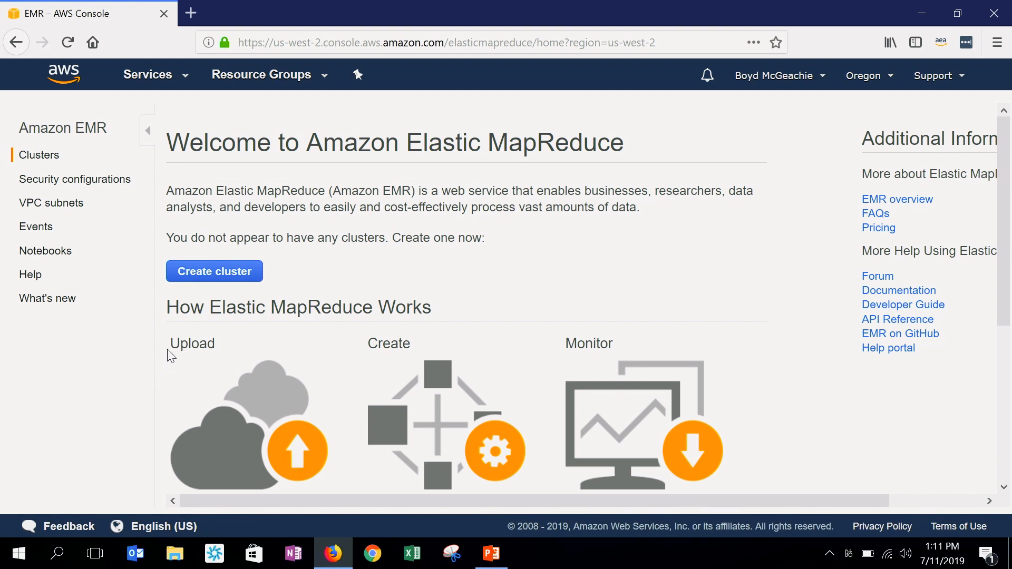
Step: Begin a new EMR cluster, landing on quick options with release emr-5.25.0
left_click(214, 271)
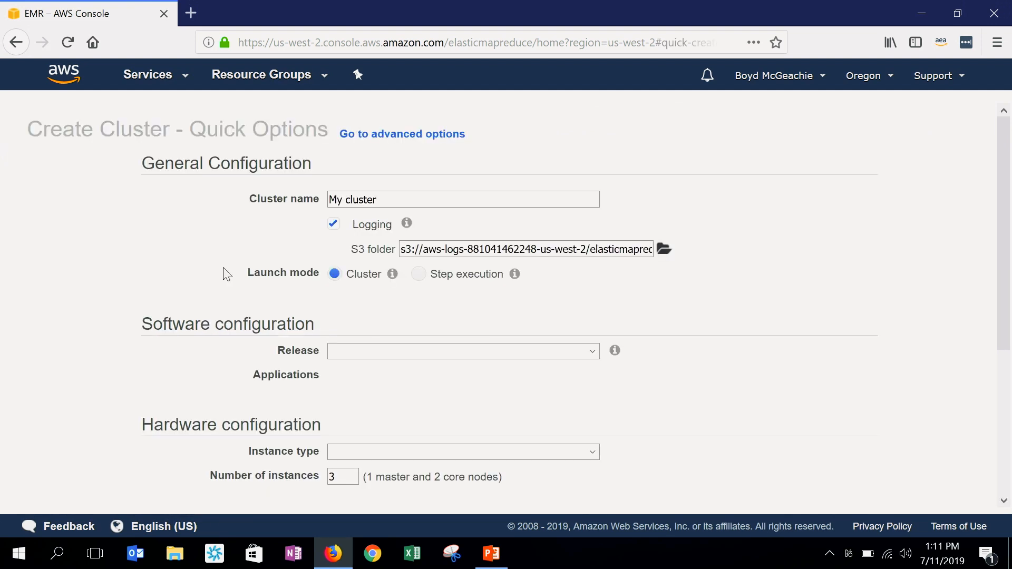
left_click(462, 350)
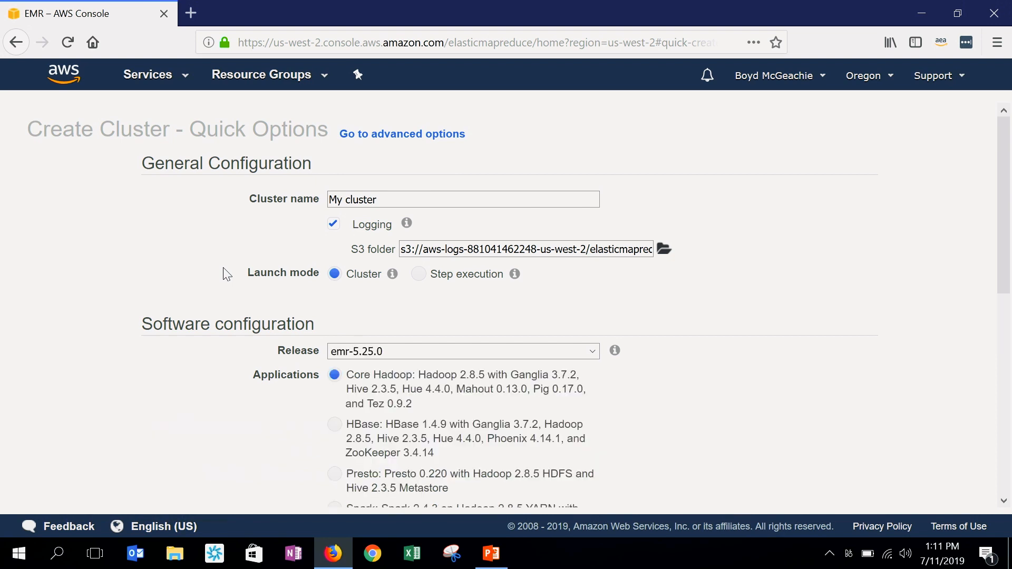
mouse_move(402, 134)
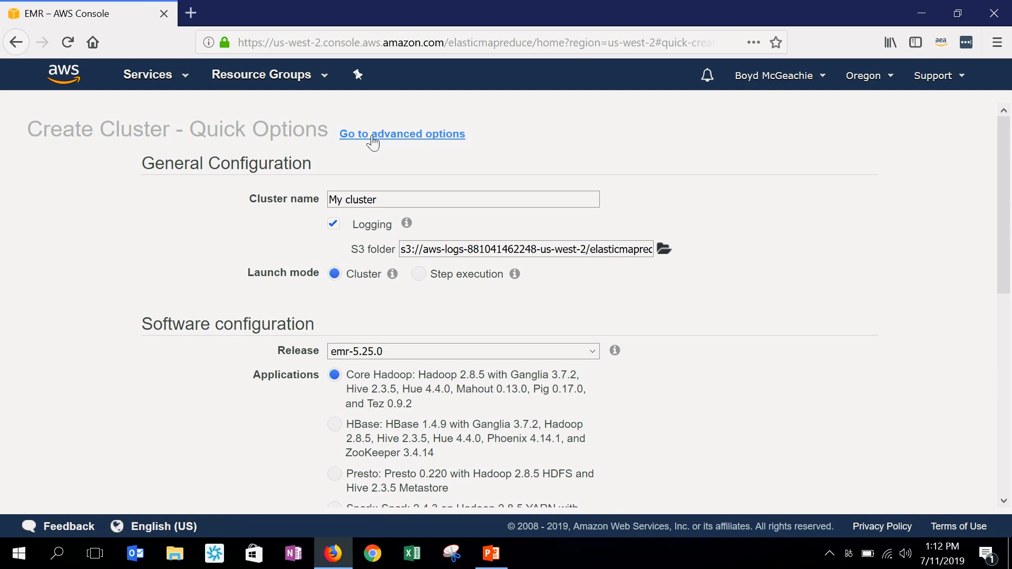
Step: Move to advanced options and review the emr-5.25.0 software list (Hadoop, Hive, Hue, Pig)
left_click(402, 133)
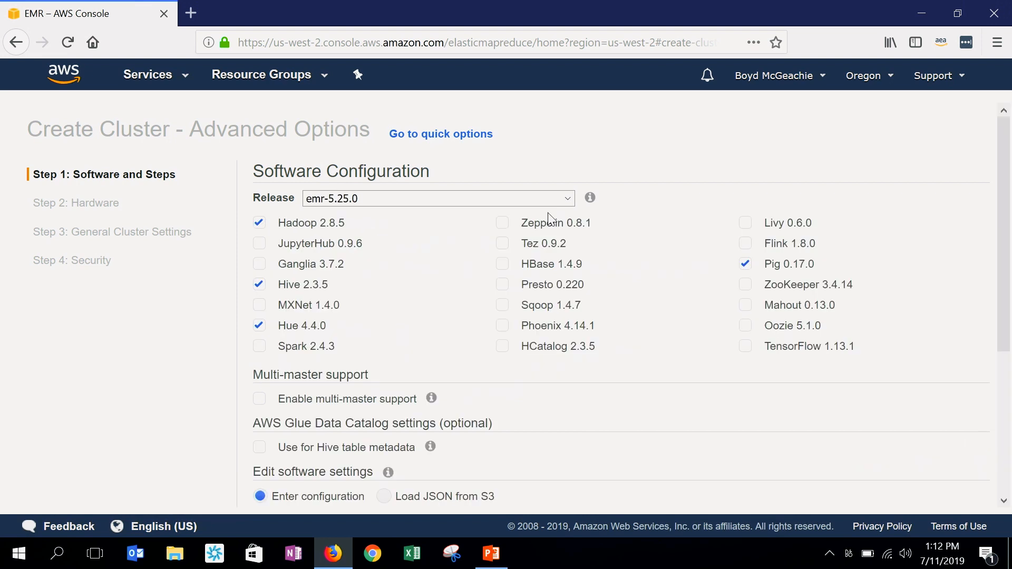
scroll("down", 3)
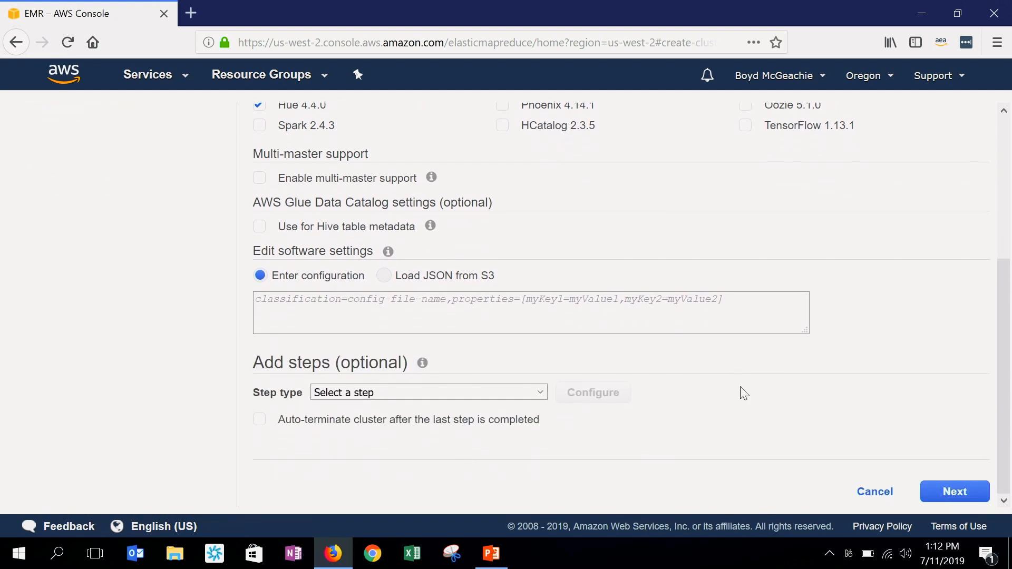
mouse_move(945, 487)
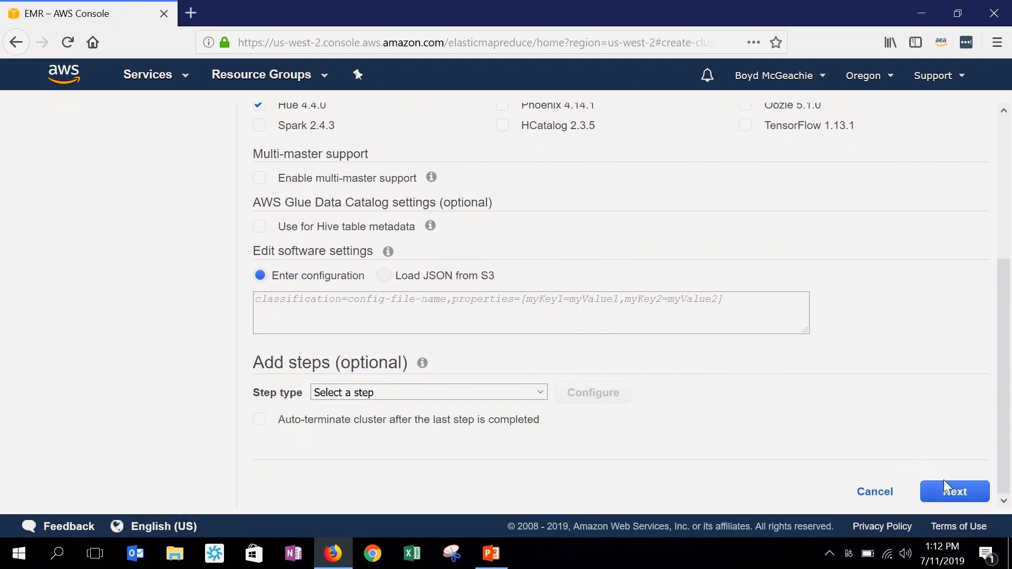
Step: On the hardware stage choose instance fleets and a VPC network with public subnet 2
left_click(955, 491)
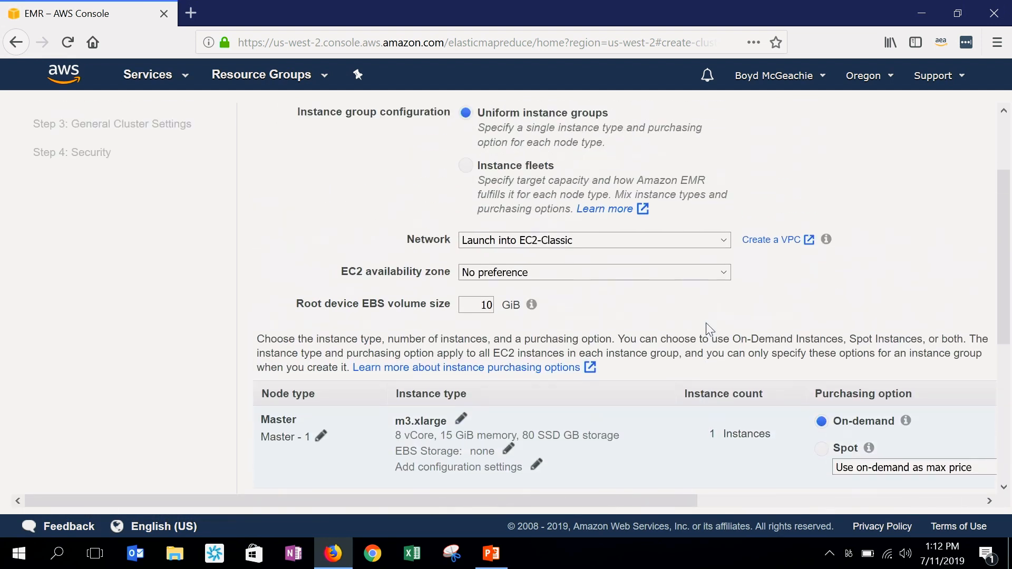
scroll("up", 3)
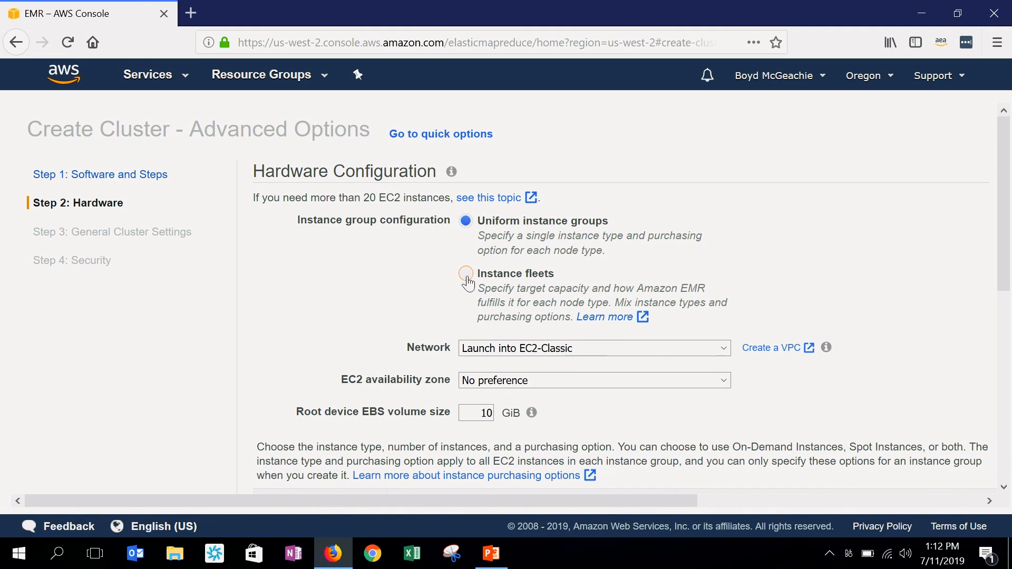
left_click(465, 273)
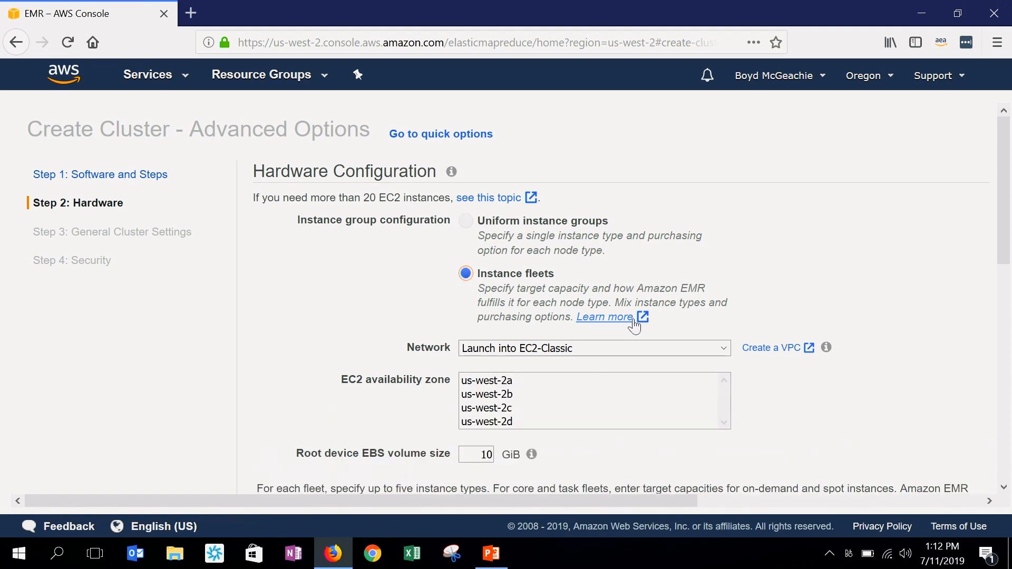
left_click(591, 348)
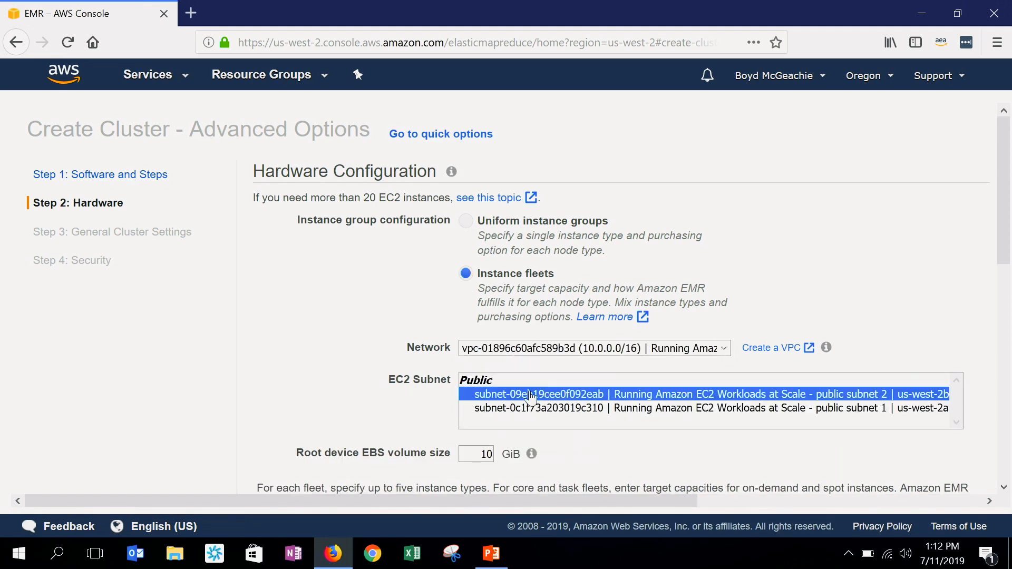
mouse_move(523, 410)
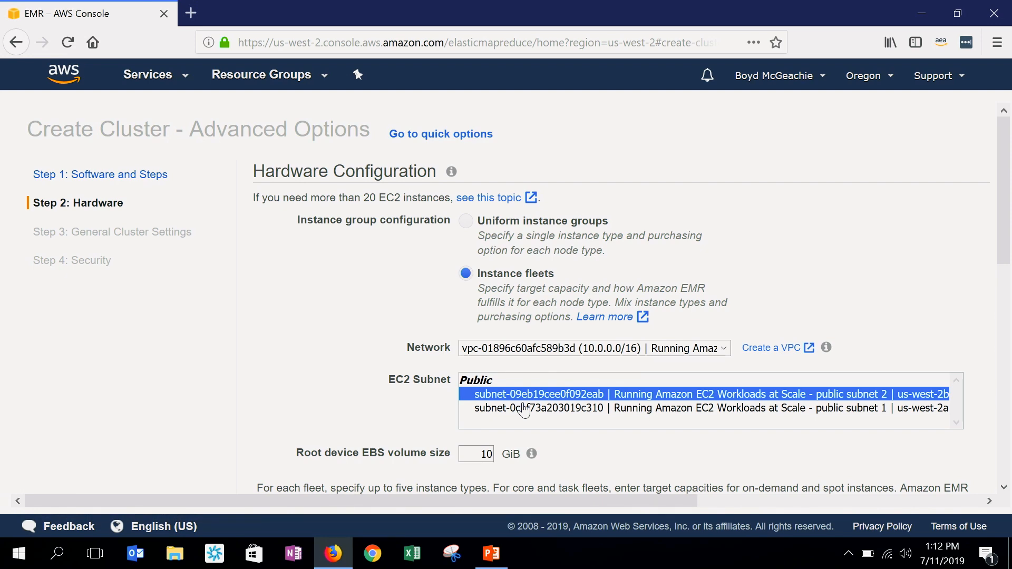
scroll("down", 3)
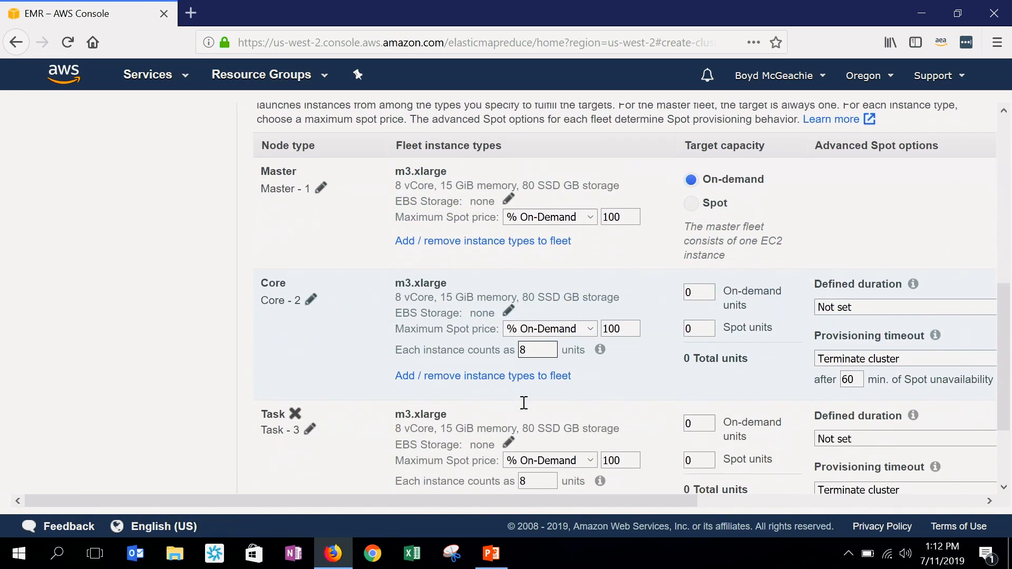
scroll("down", 3)
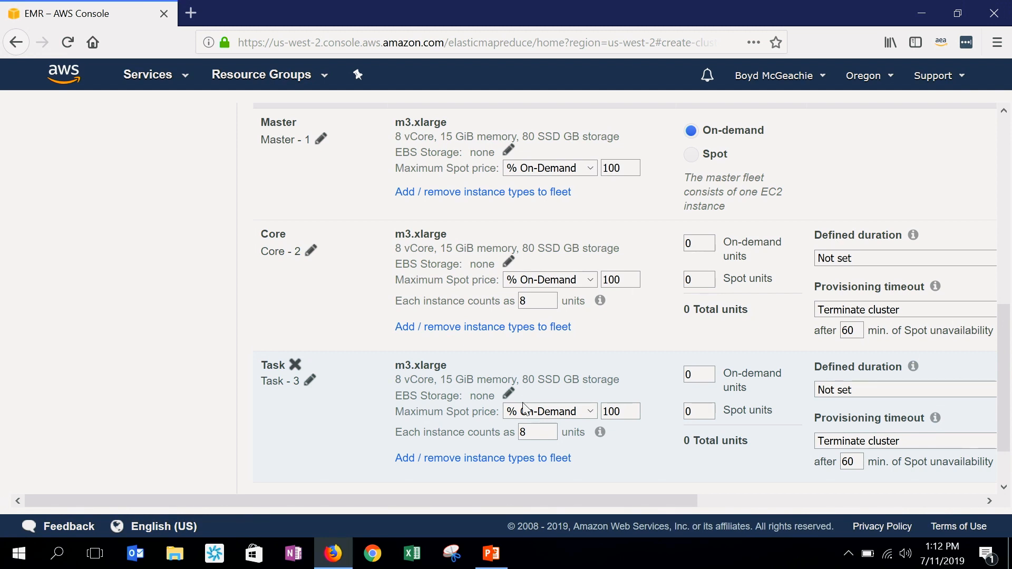
scroll("down", 3)
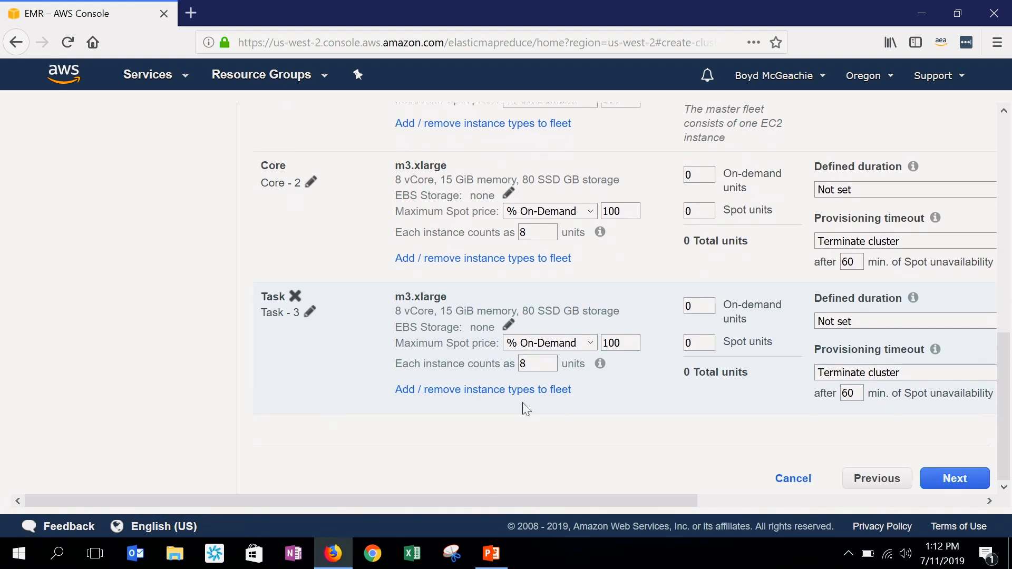
mouse_move(531, 405)
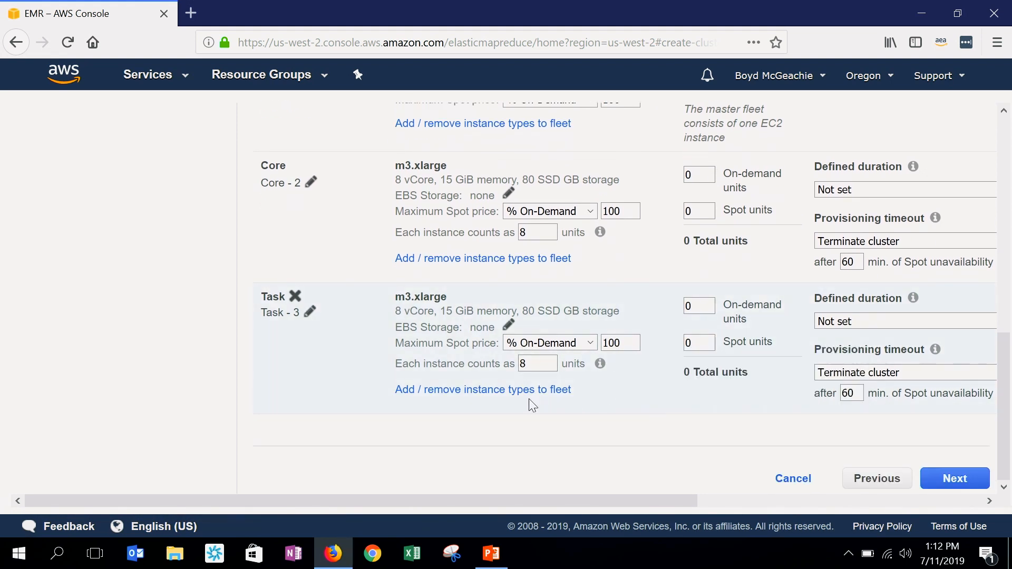
mouse_move(507, 389)
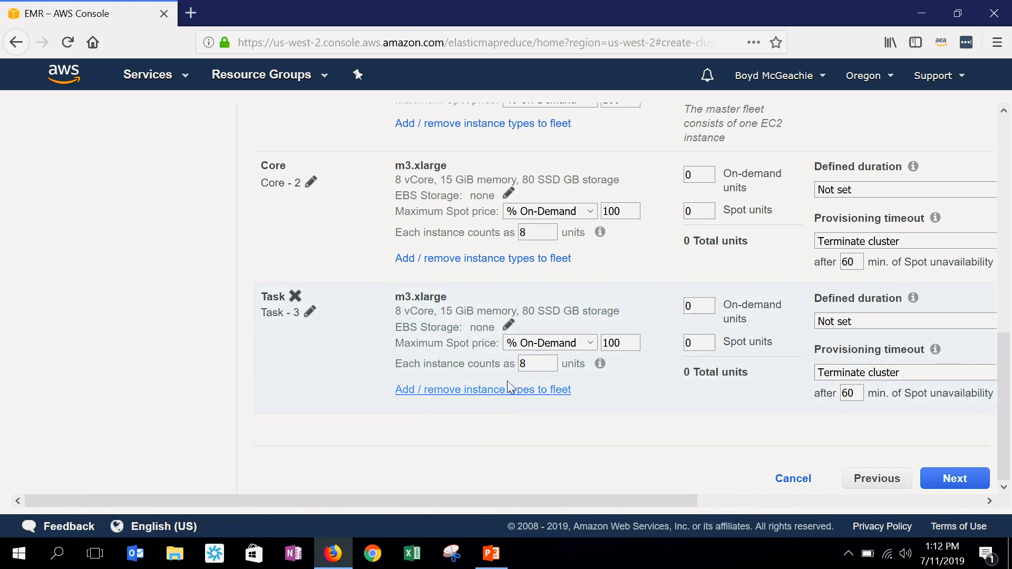
mouse_move(483, 401)
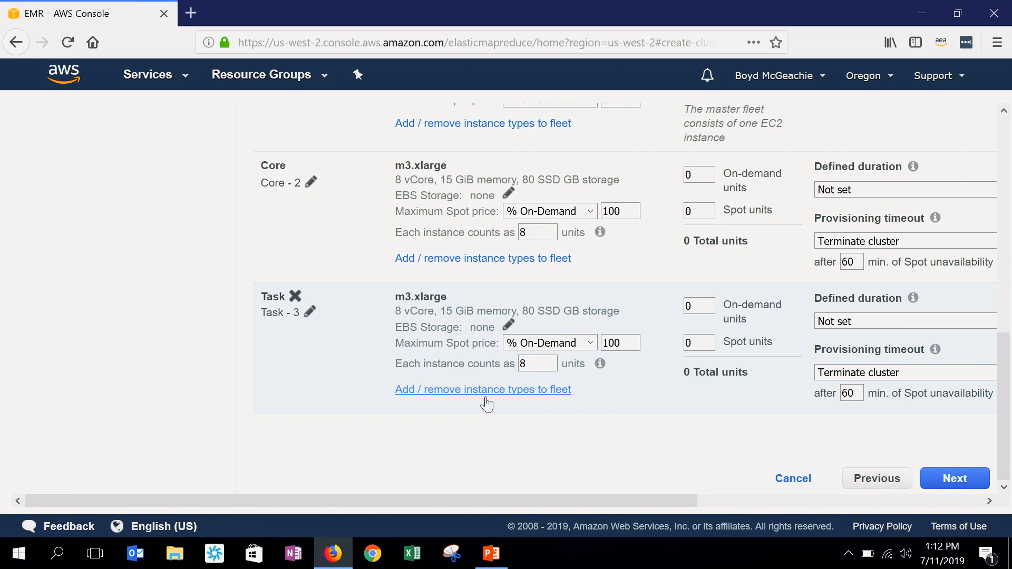
Step: Add c3.xlarge, c3.2xlarge, c3.4xlarge and c3.8xlarge to the task fleet alongside m3.xlarge
left_click(482, 389)
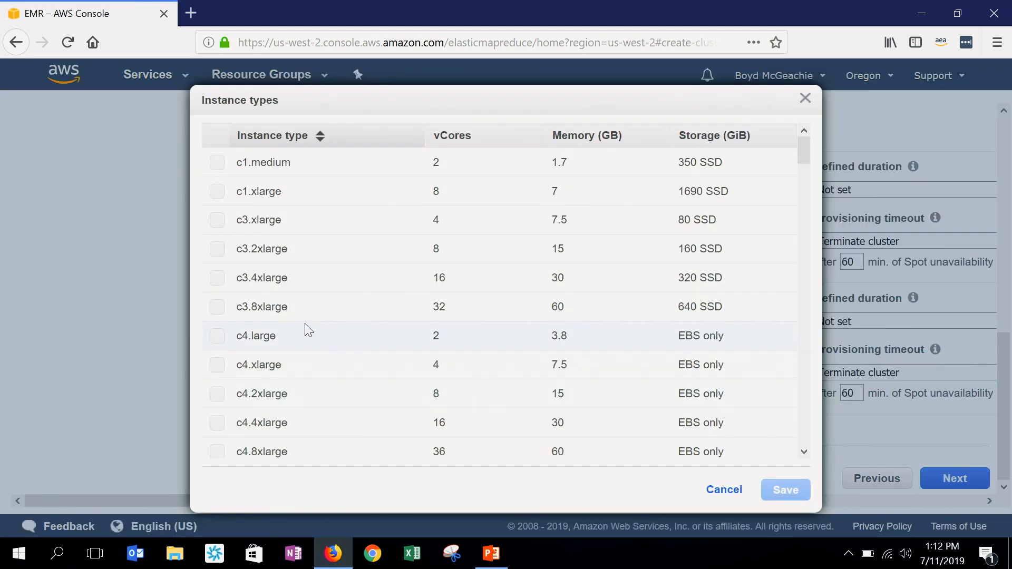
left_click(217, 219)
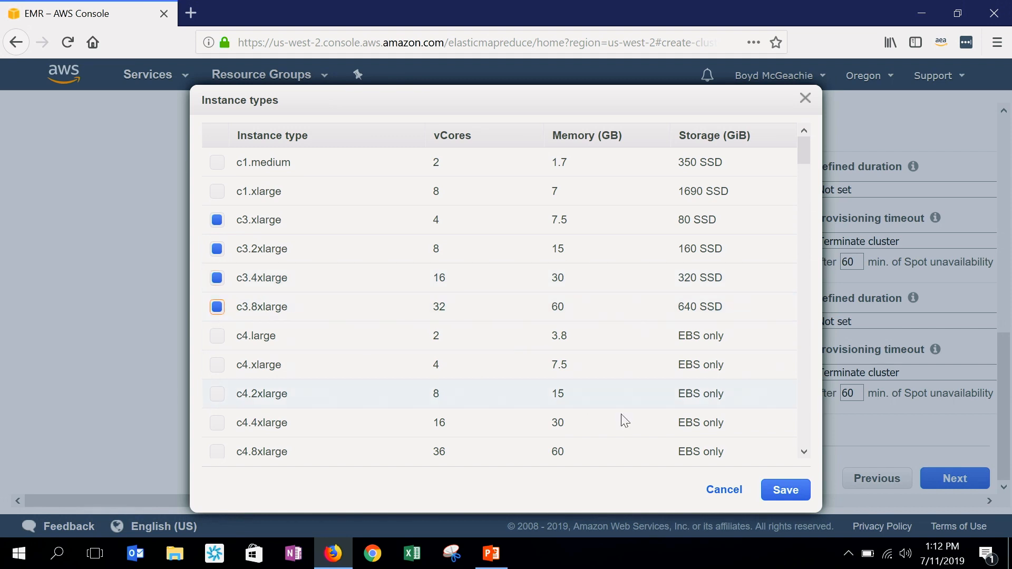
left_click(784, 490)
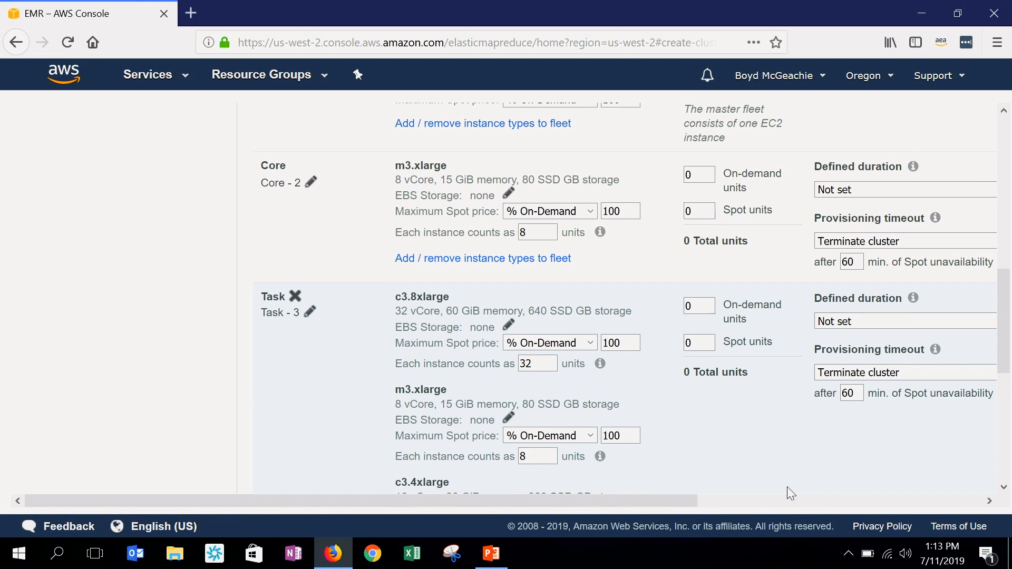
scroll("down", 3)
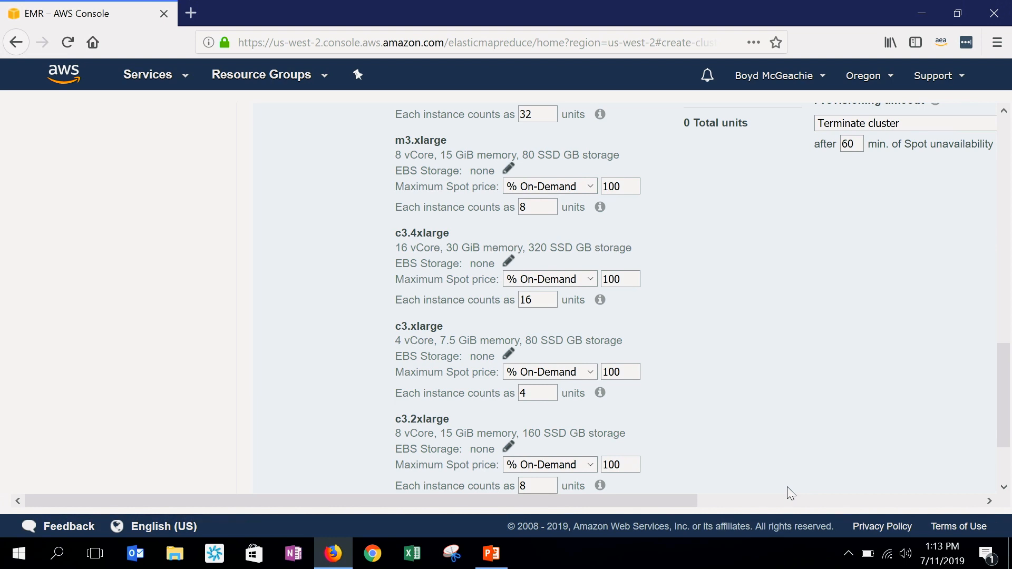
scroll("down", 3)
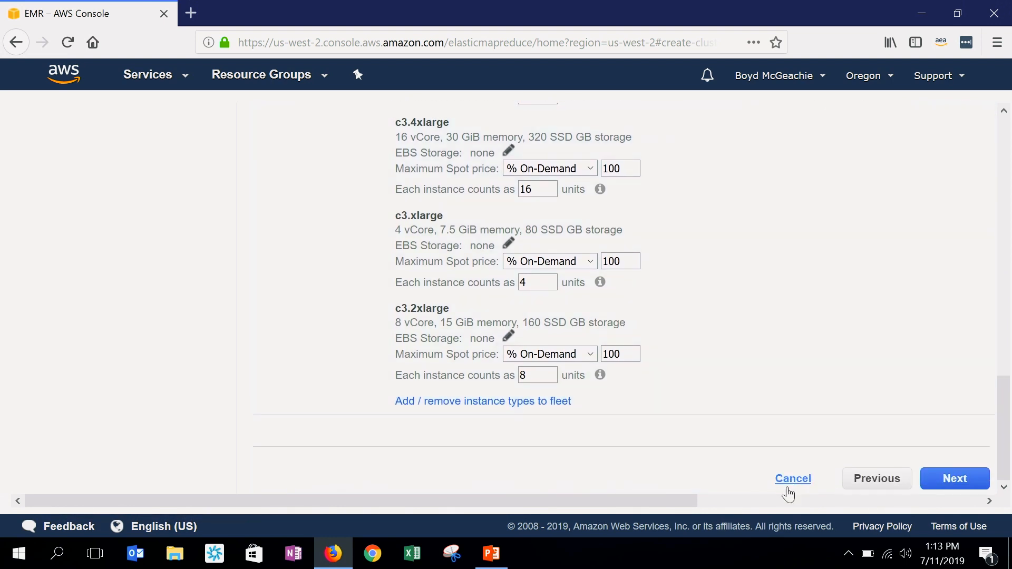